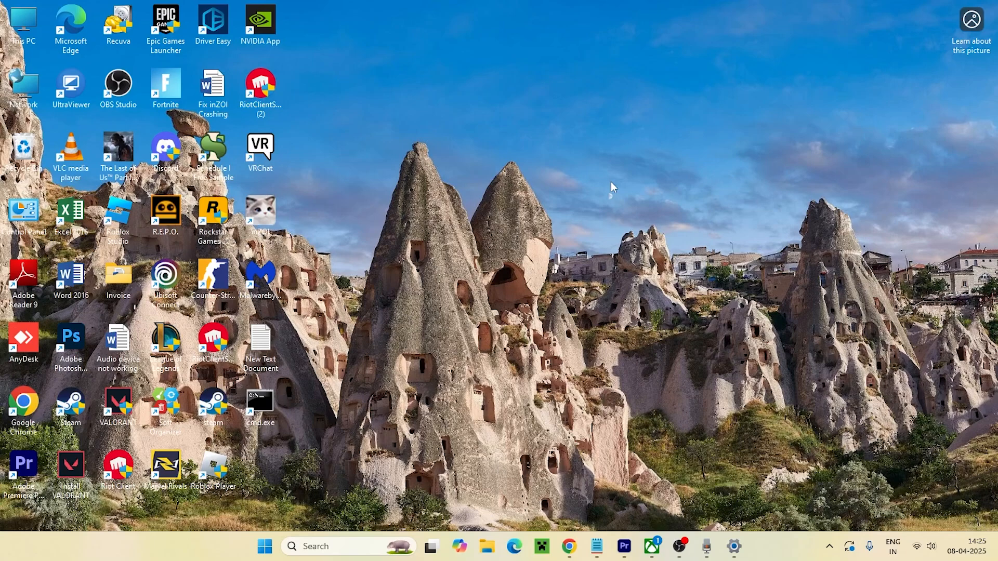
Step: Confirm the shadow2255 network's Metered connection toggle is Off in its Wi-Fi properties
{"action": "left_click", "coordinate": [325, 560]}
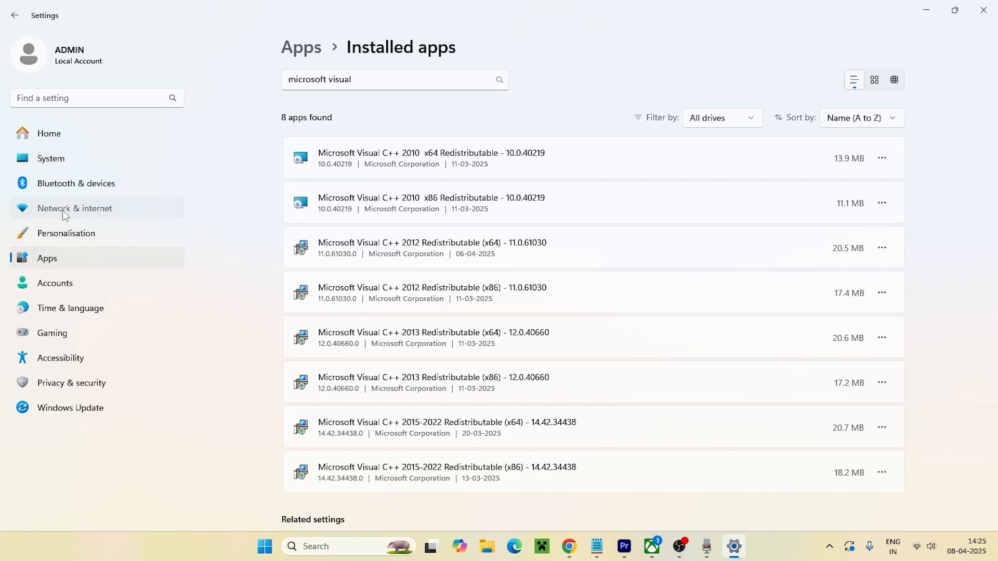
{"action": "left_click", "coordinate": [75, 208]}
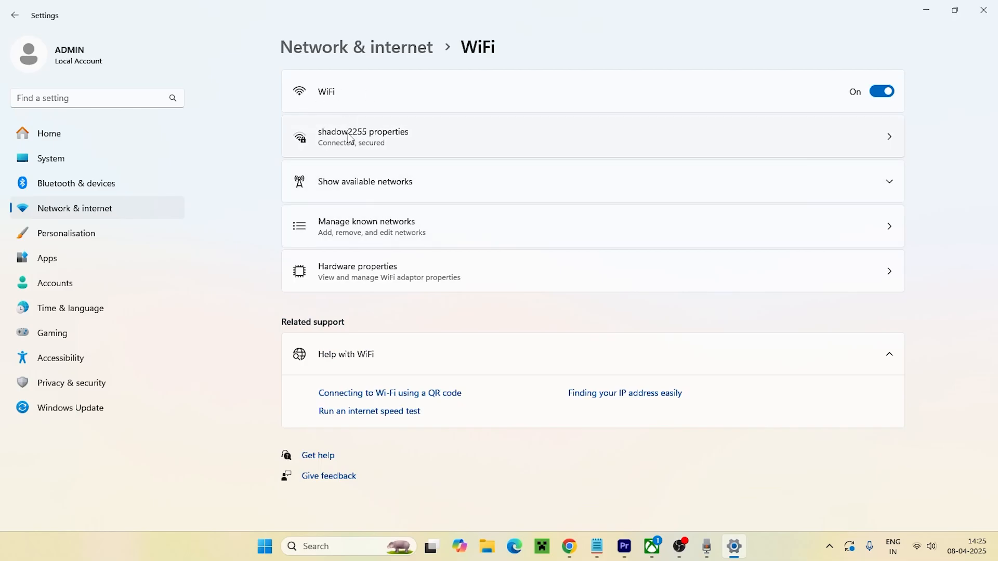
{"action": "left_click", "coordinate": [362, 136]}
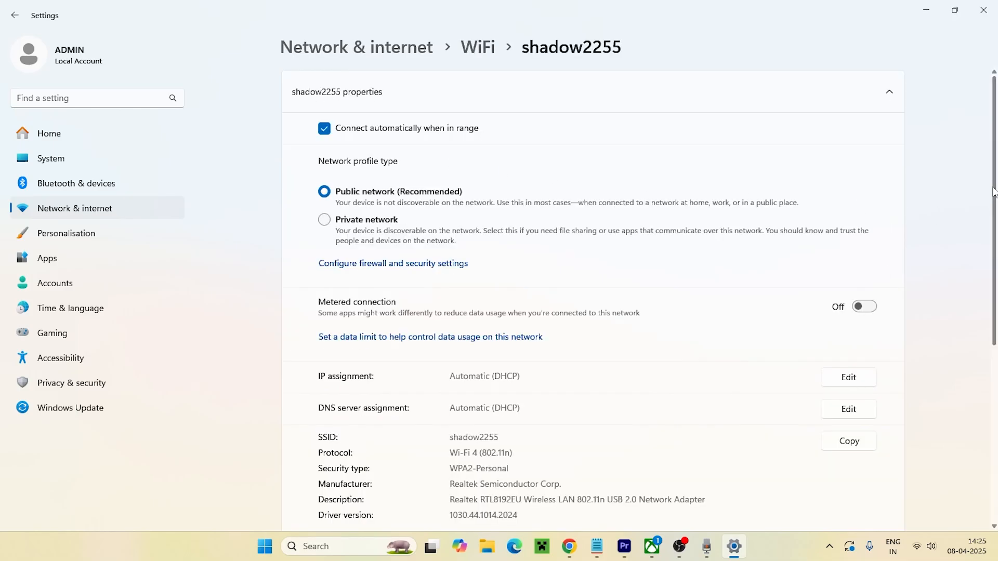
{"action": "scroll", "scroll_direction": "down", "scroll_amount": 3}
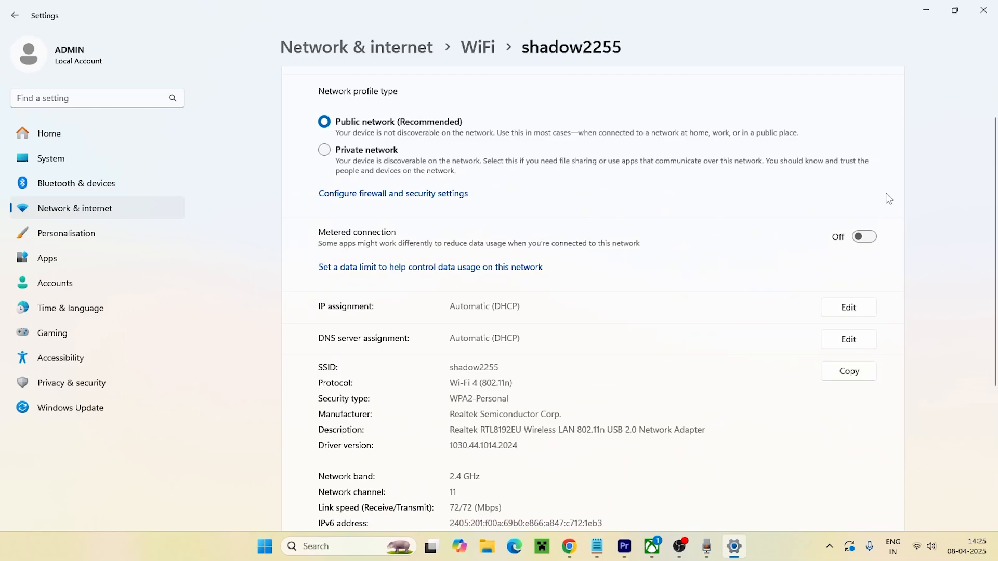
{"action": "mouse_move", "coordinate": [860, 220]}
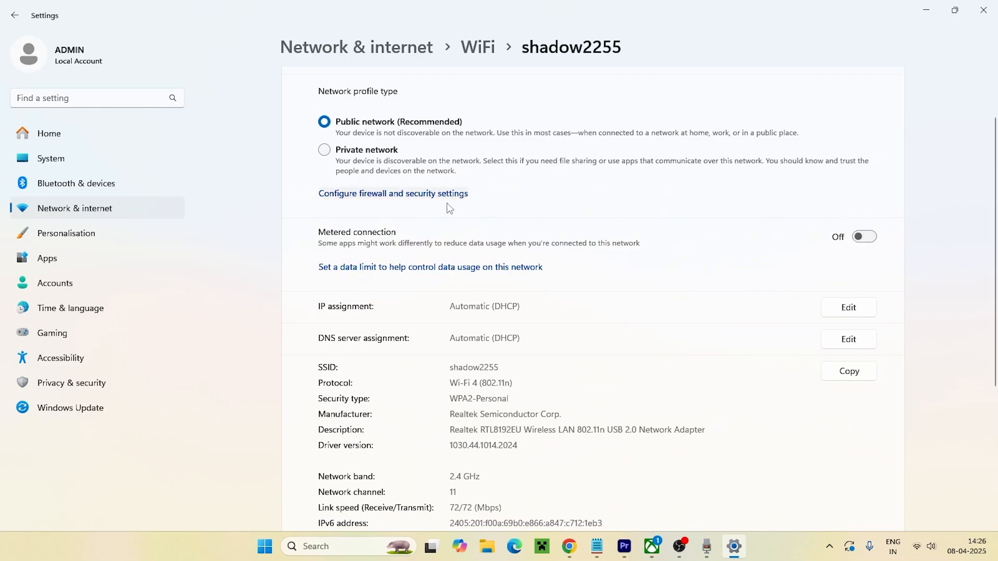
{"action": "mouse_move", "coordinate": [474, 229]}
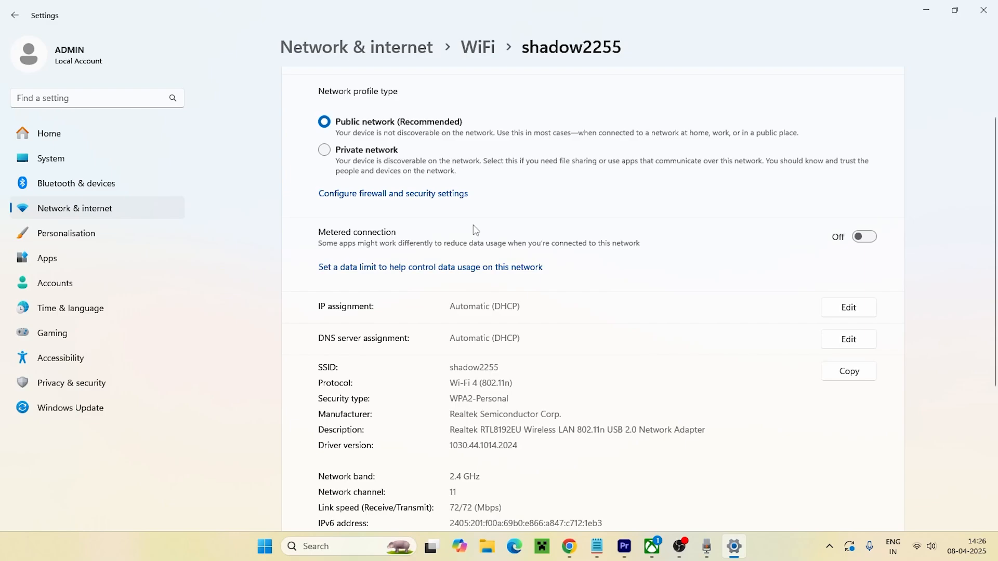
{"action": "mouse_move", "coordinate": [983, 9]}
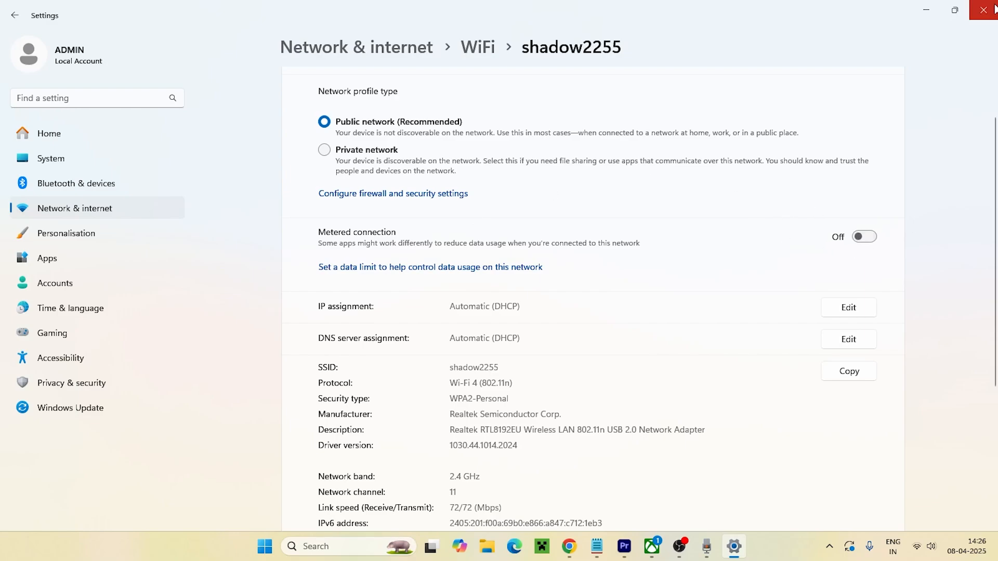
Step: Find 'data usage overview' from Start and scan the per-app Wi-Fi usage totaling 347.13 GB over 30 days
{"action": "left_click", "coordinate": [983, 9]}
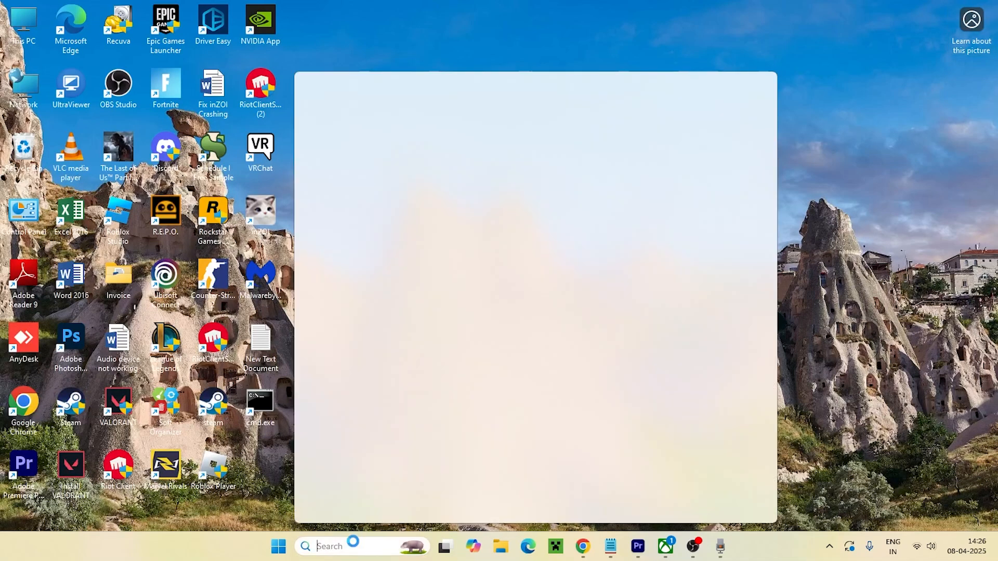
{"action": "type", "text": "data usage overview"}
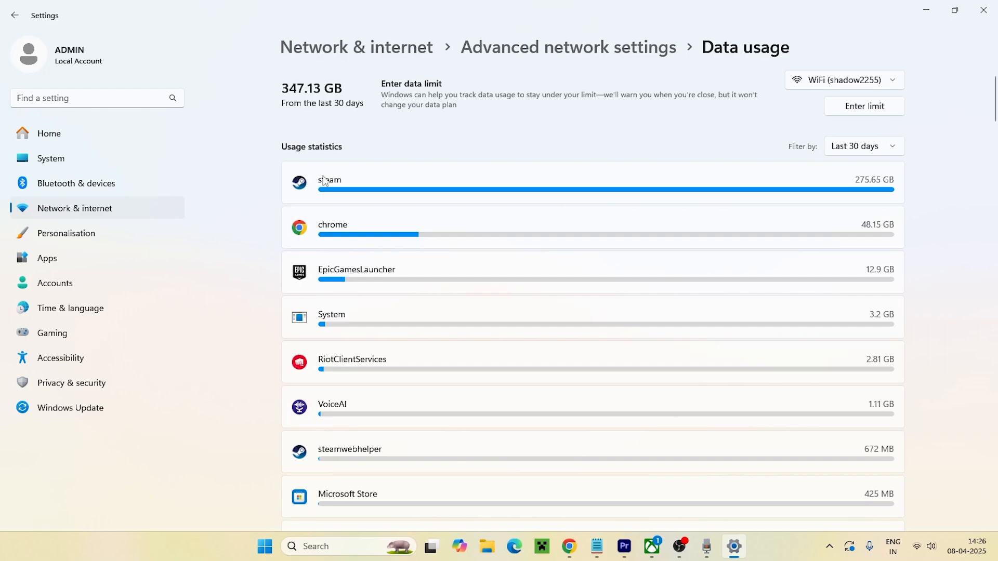
{"action": "mouse_move", "coordinate": [355, 191]}
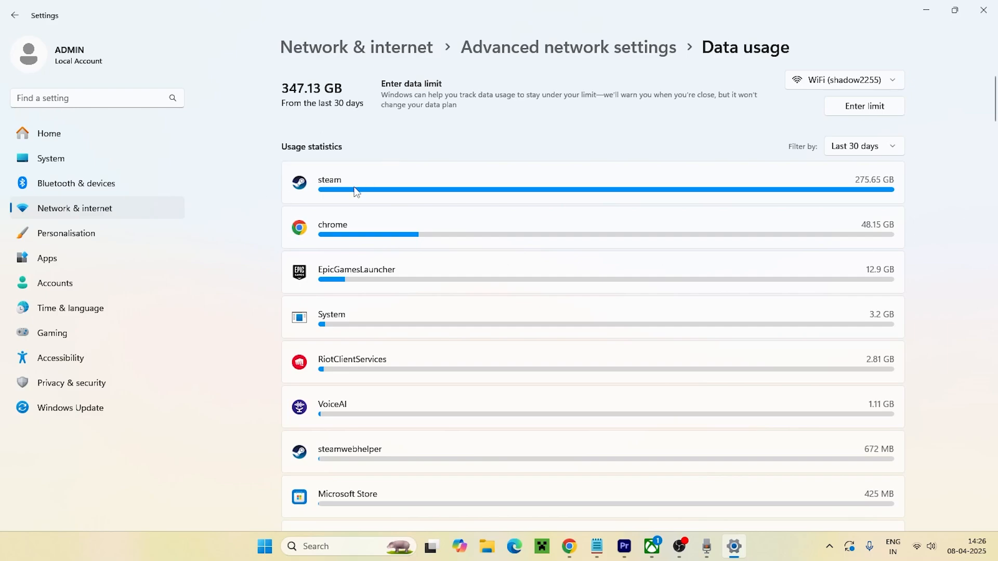
{"action": "mouse_move", "coordinate": [425, 283]}
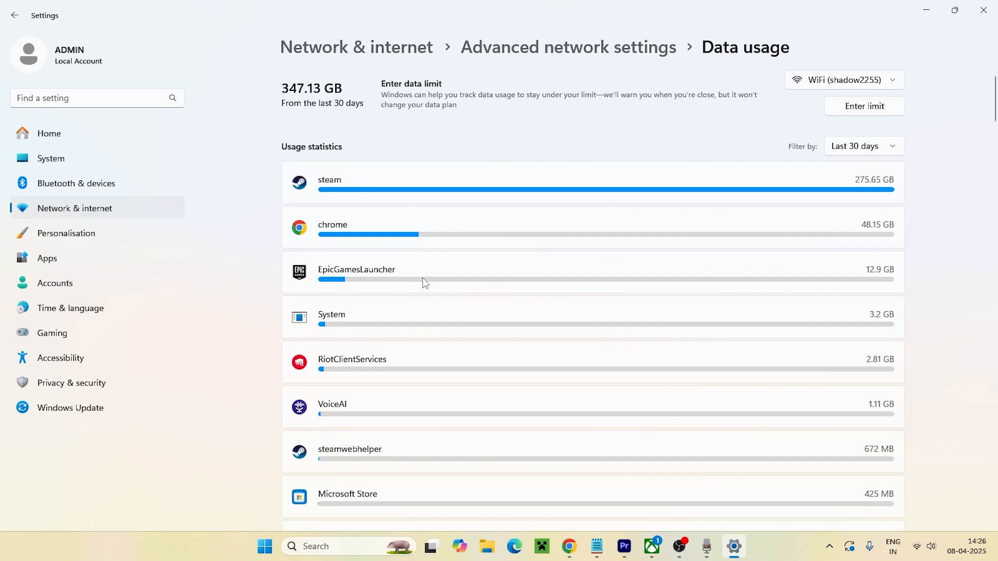
{"action": "mouse_move", "coordinate": [926, 212]}
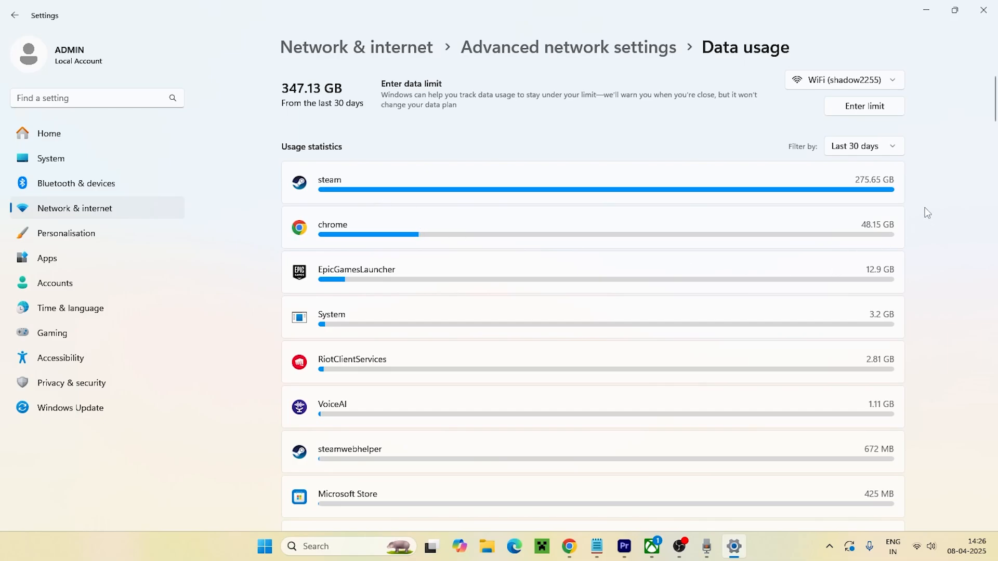
{"action": "mouse_move", "coordinate": [941, 214]}
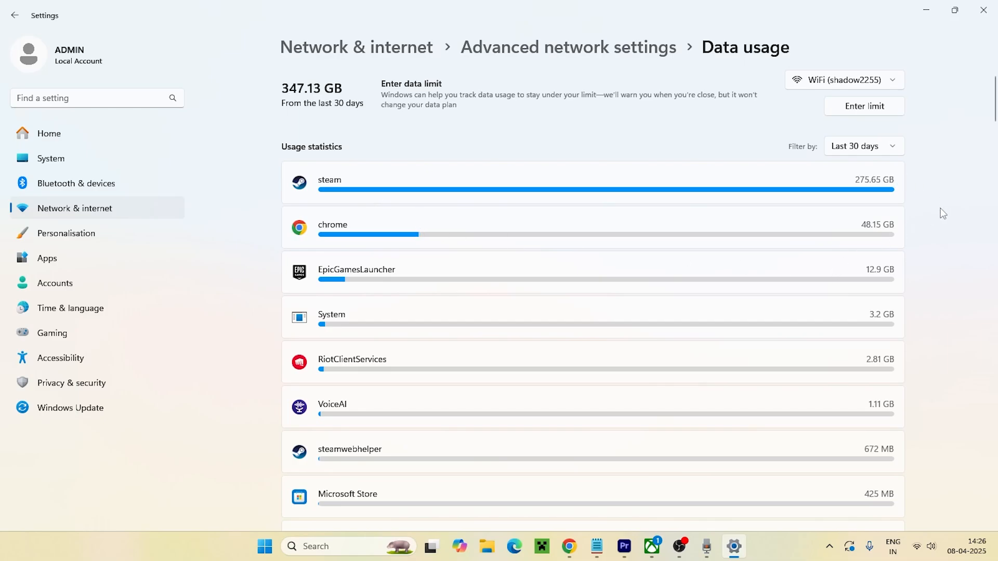
{"action": "scroll", "scroll_direction": "down", "scroll_amount": 3}
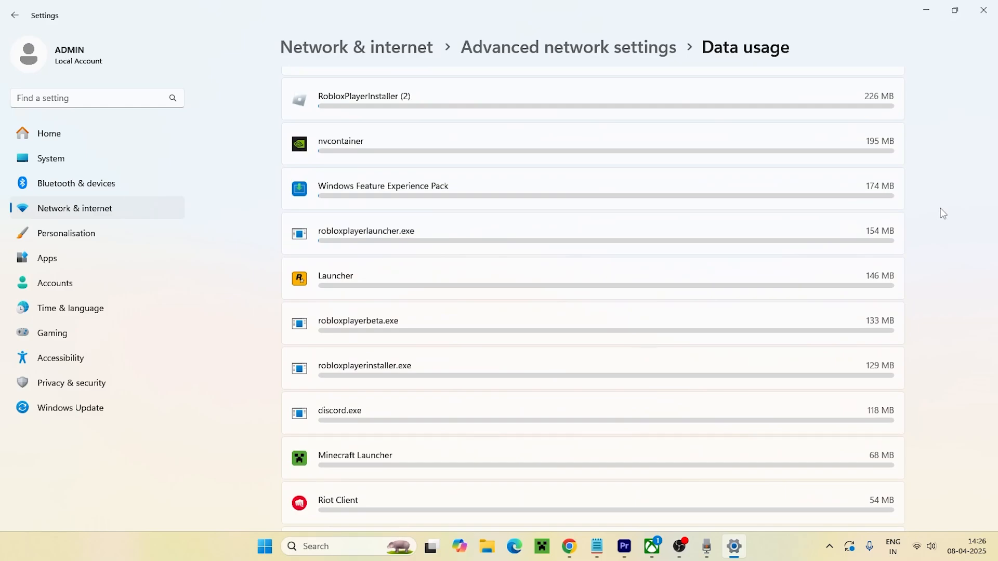
{"action": "mouse_move", "coordinate": [498, 283]}
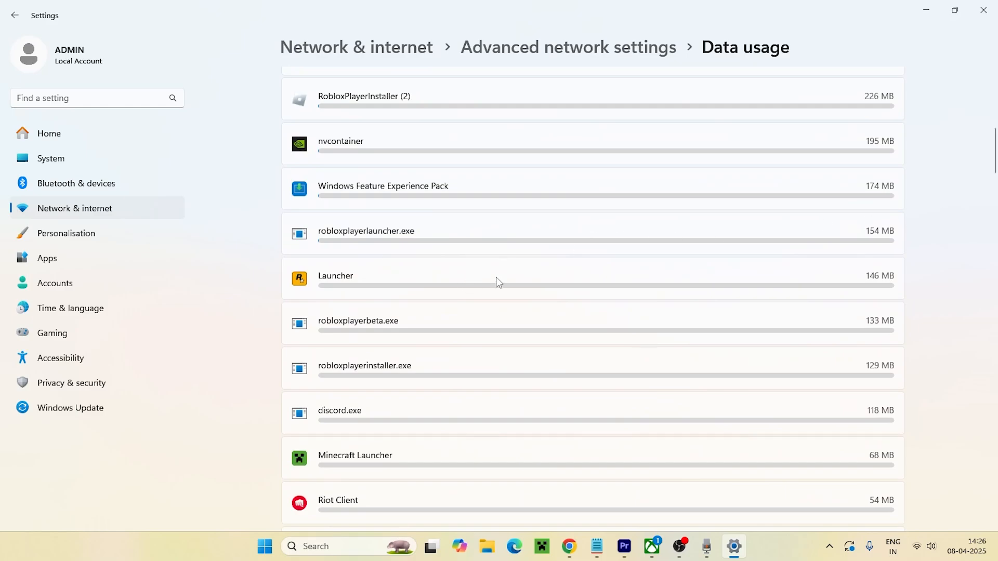
{"action": "mouse_move", "coordinate": [662, 295]}
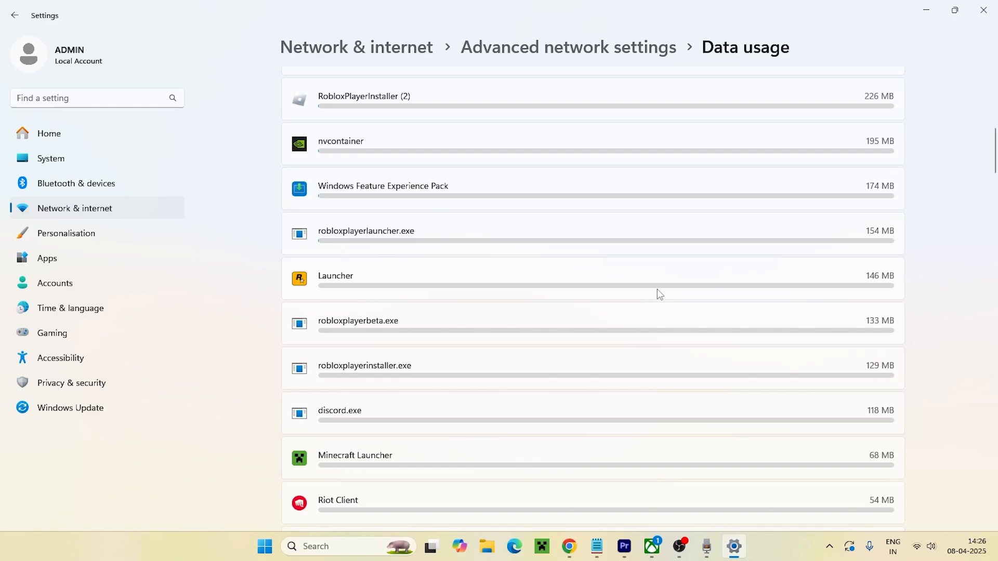
{"action": "mouse_move", "coordinate": [590, 291]}
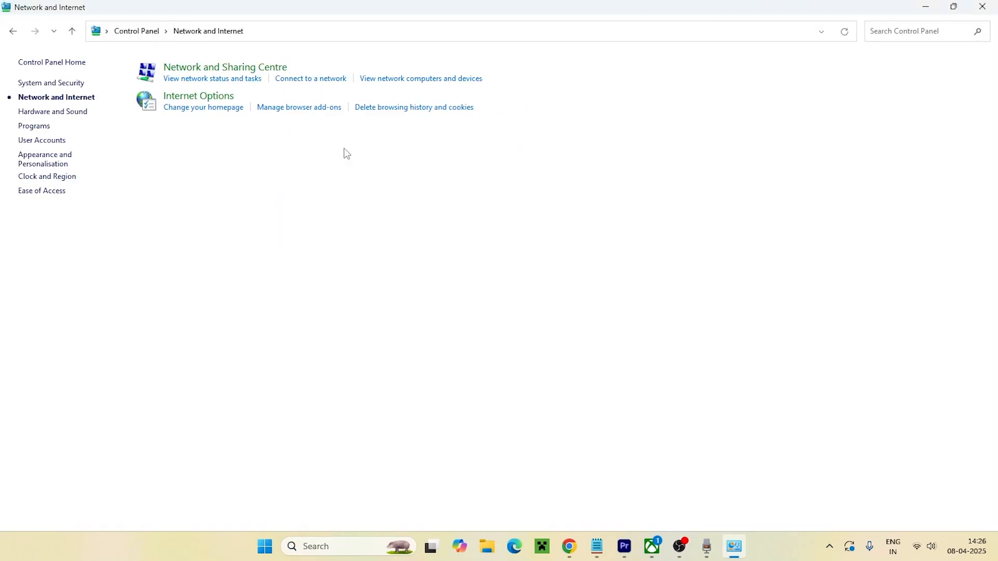
Step: Reach the WiFi adapter's Properties dialog via Network and Sharing Centre's adapter settings
{"action": "left_click", "coordinate": [224, 67]}
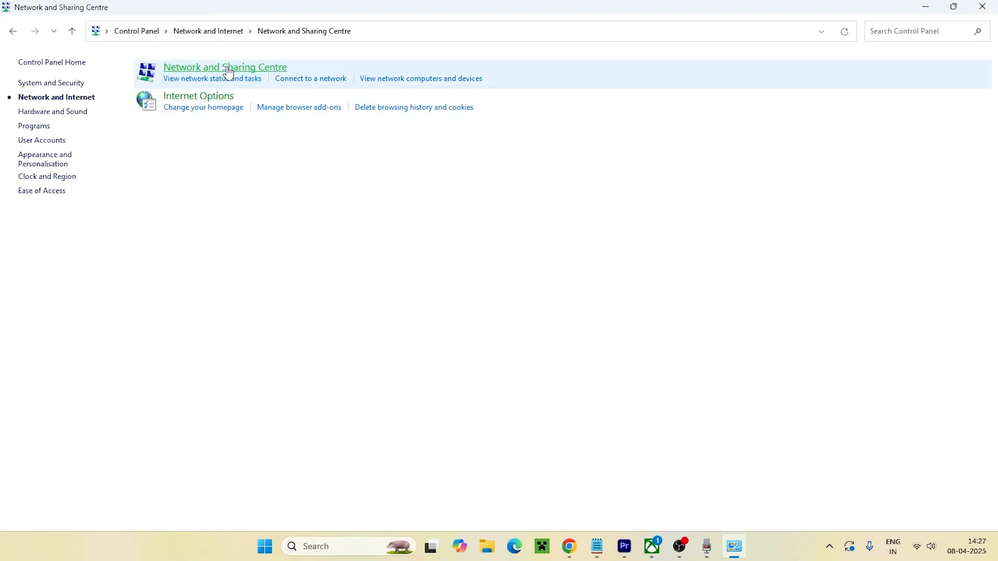
{"action": "left_click", "coordinate": [225, 66]}
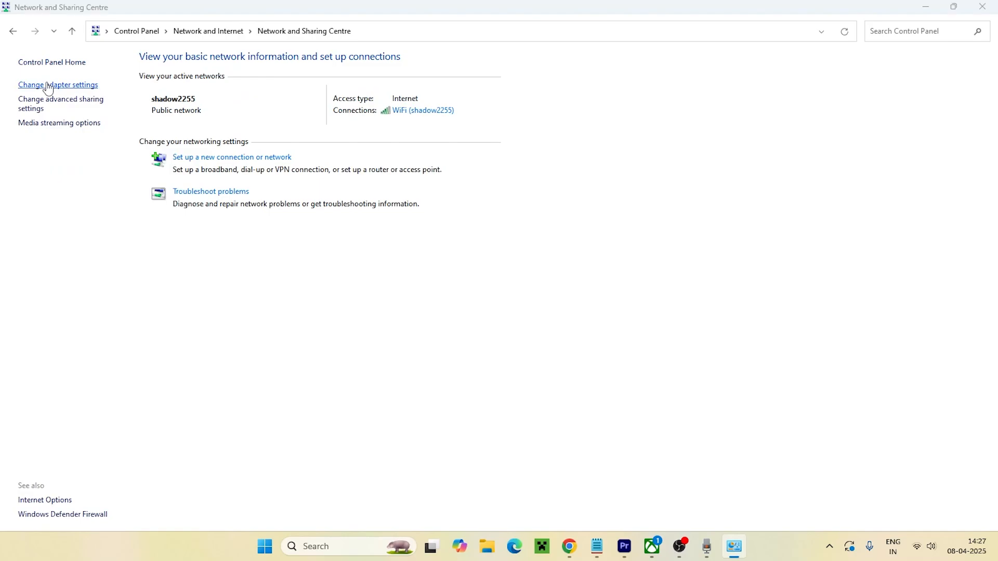
{"action": "left_click", "coordinate": [57, 85]}
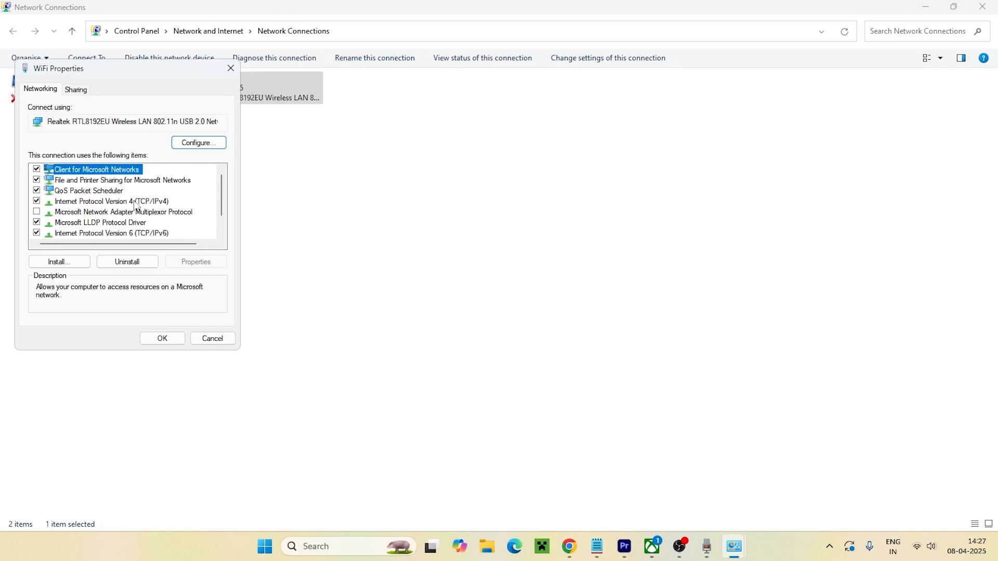
Step: Set IPv4 to manual DNS servers 8.8.8.8 preferred and 8.8.4.4 alternative and confirm
{"action": "double_click", "coordinate": [95, 201]}
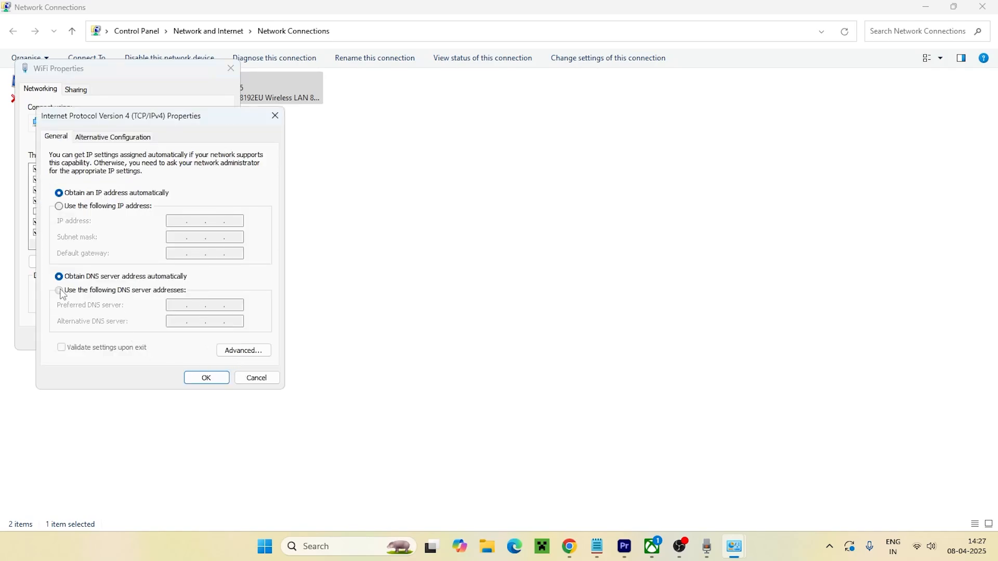
{"action": "left_click", "coordinate": [61, 291]}
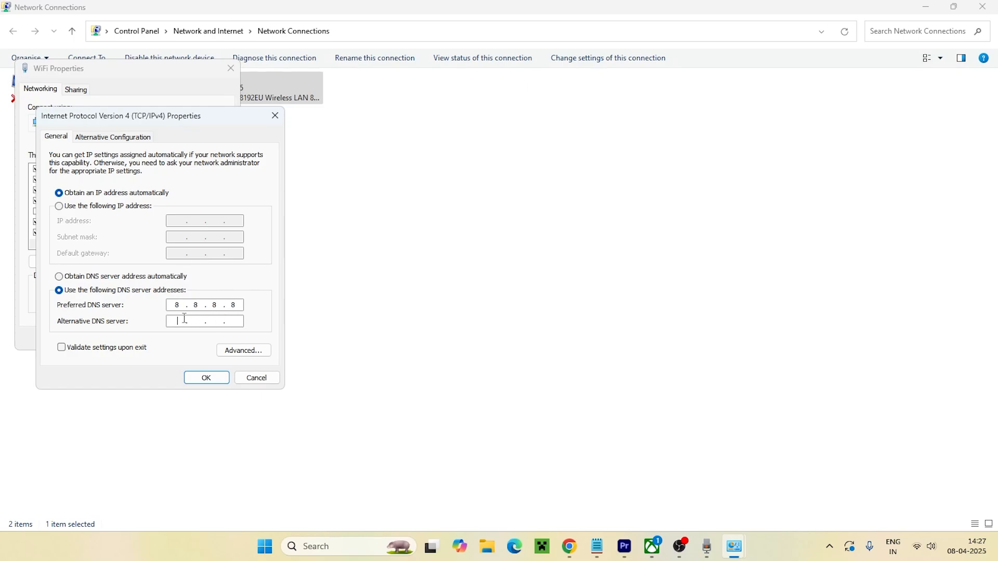
{"action": "type", "text": "8 . 8 . 4 . 4"}
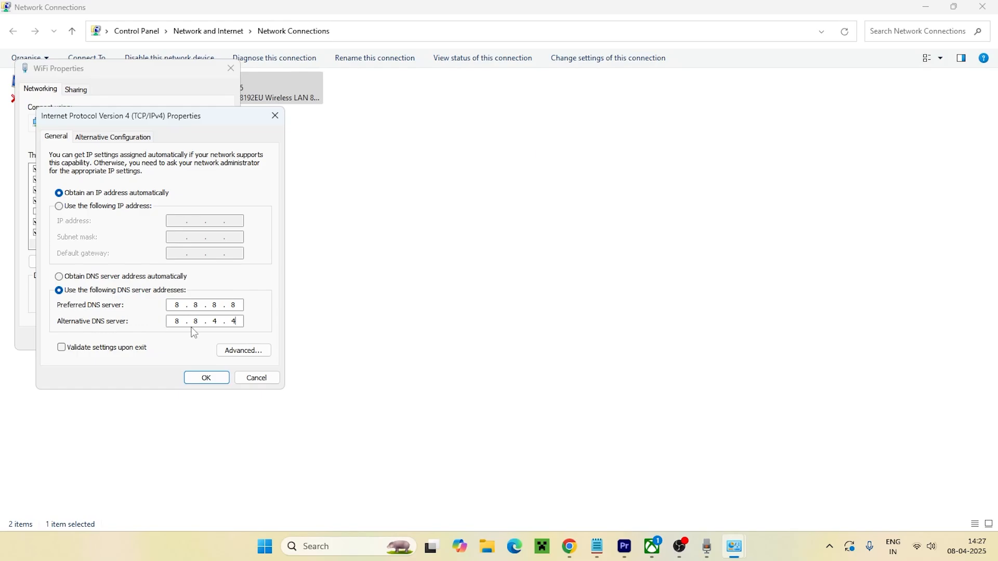
{"action": "left_click", "coordinate": [206, 378]}
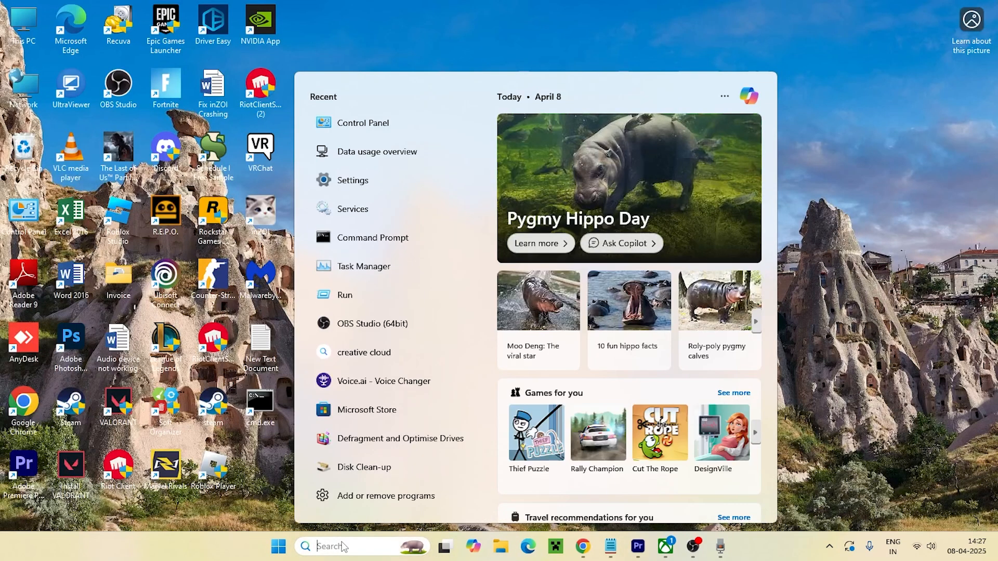
Step: Run ipconfig /flushdns in an administrator Command Prompt and close the console
{"action": "type", "text": "cmd"}
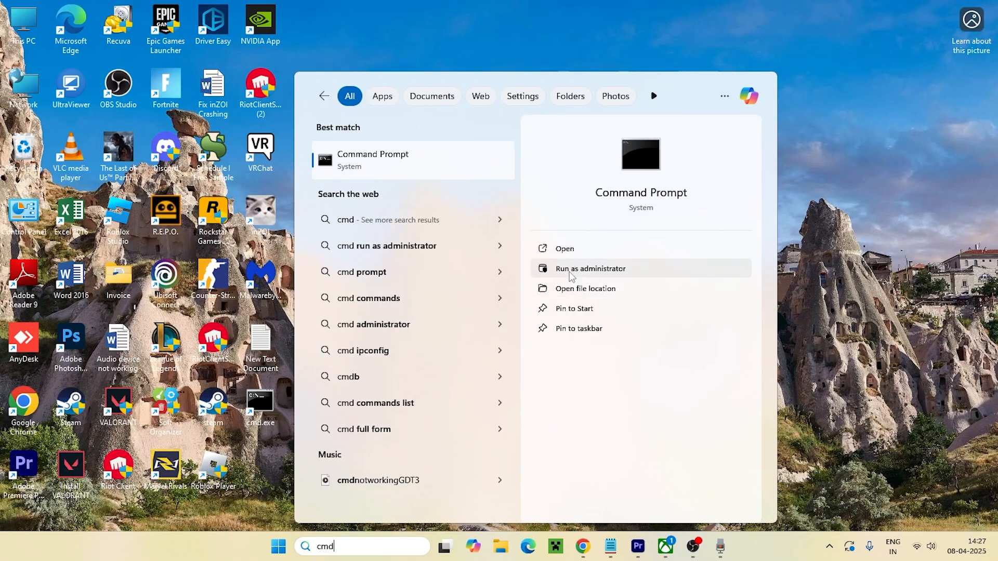
{"action": "left_click", "coordinate": [590, 268]}
{"action": "type", "text": "ip"}
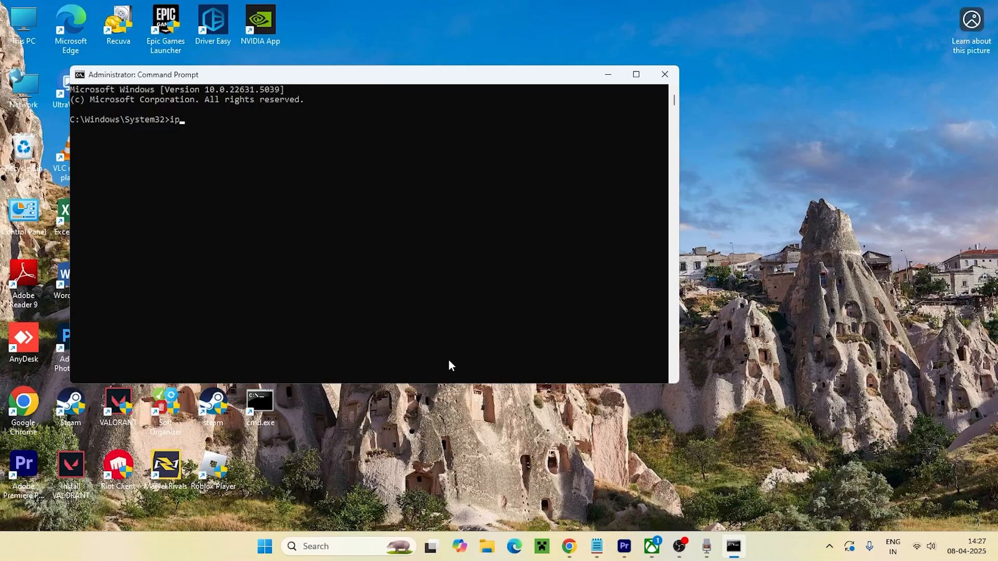
{"action": "type", "text": "config"}
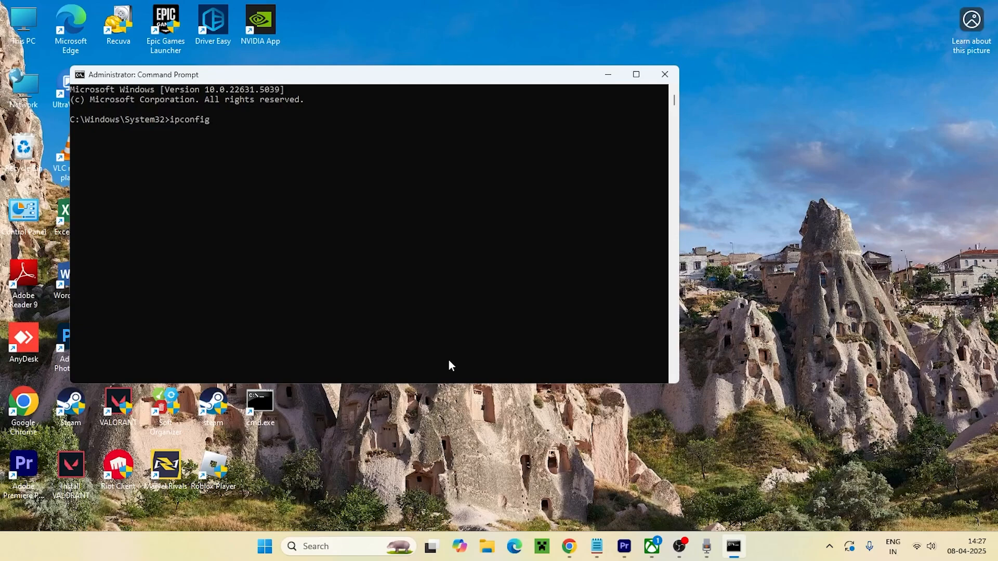
{"action": "type", "text": "/"}
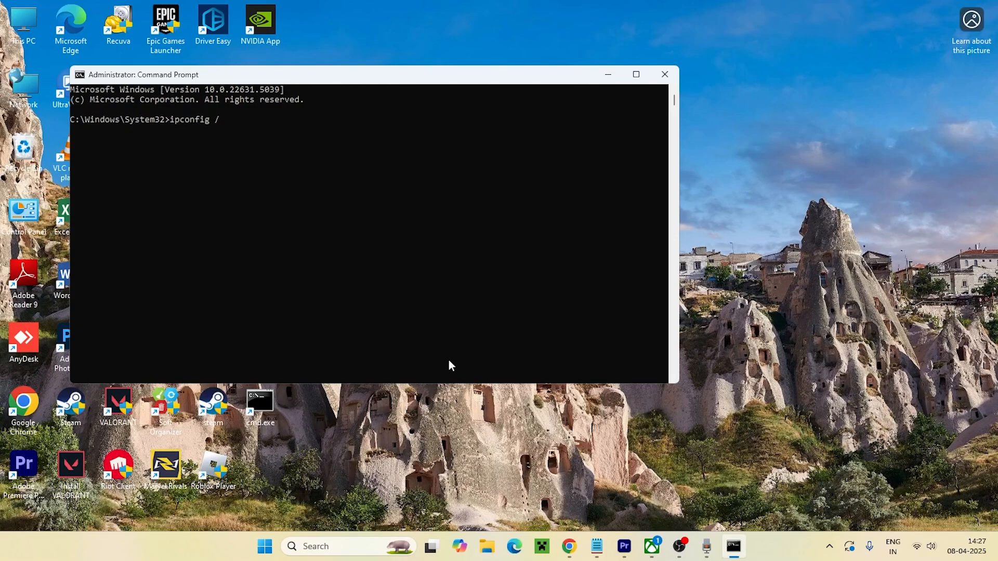
{"action": "type", "text": "flushdns"}
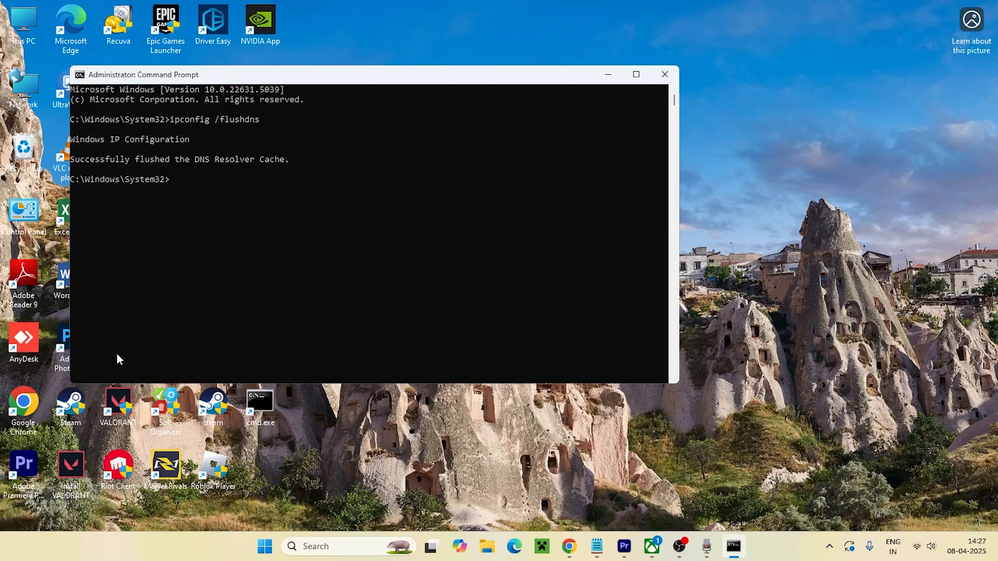
{"action": "left_click", "coordinate": [665, 74]}
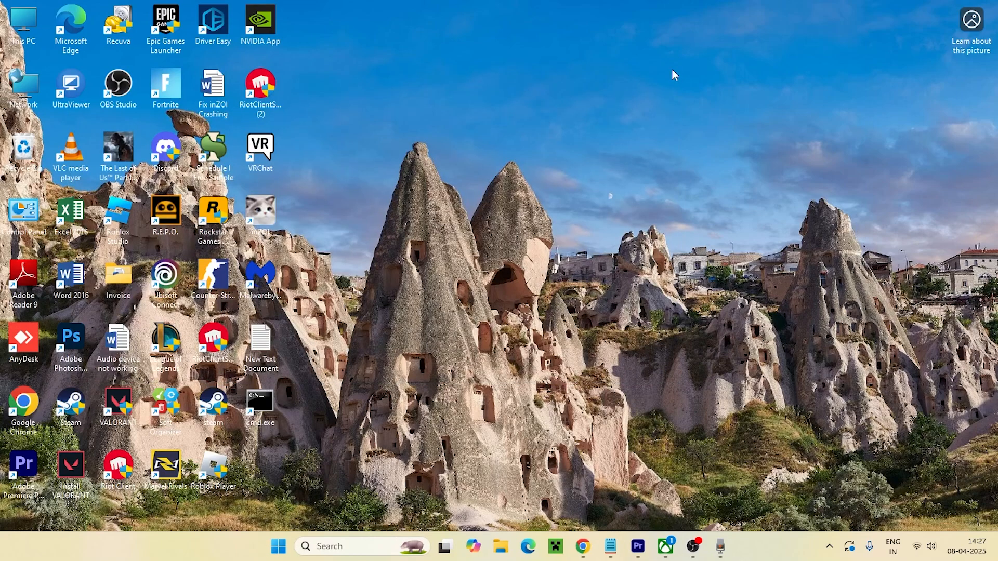